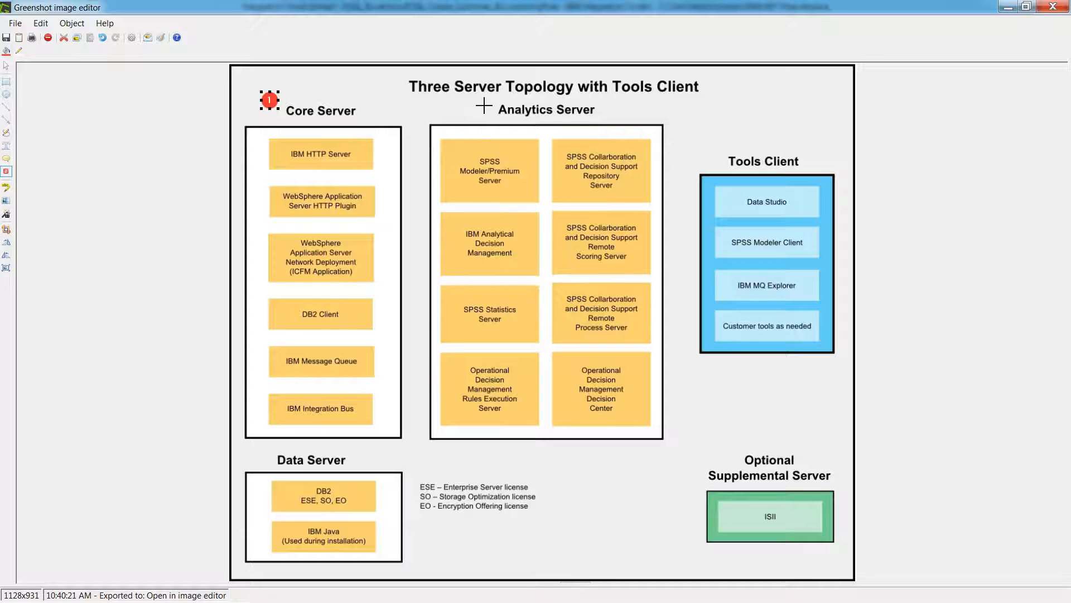
# Place a red numbered marker beside the Core Server heading in the topology diagram.
pyautogui.click(481, 104)
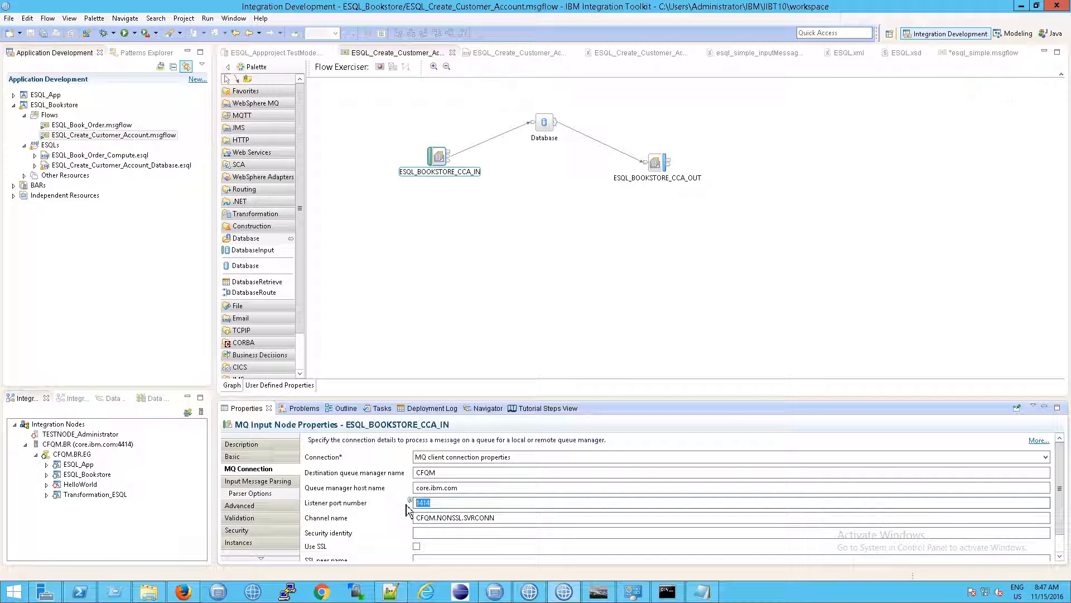
# Review the MQ Input node's connection to CFQM on core.ibm.com via CFQM.NONSSL.SVRCONN.
pyautogui.click(544, 121)
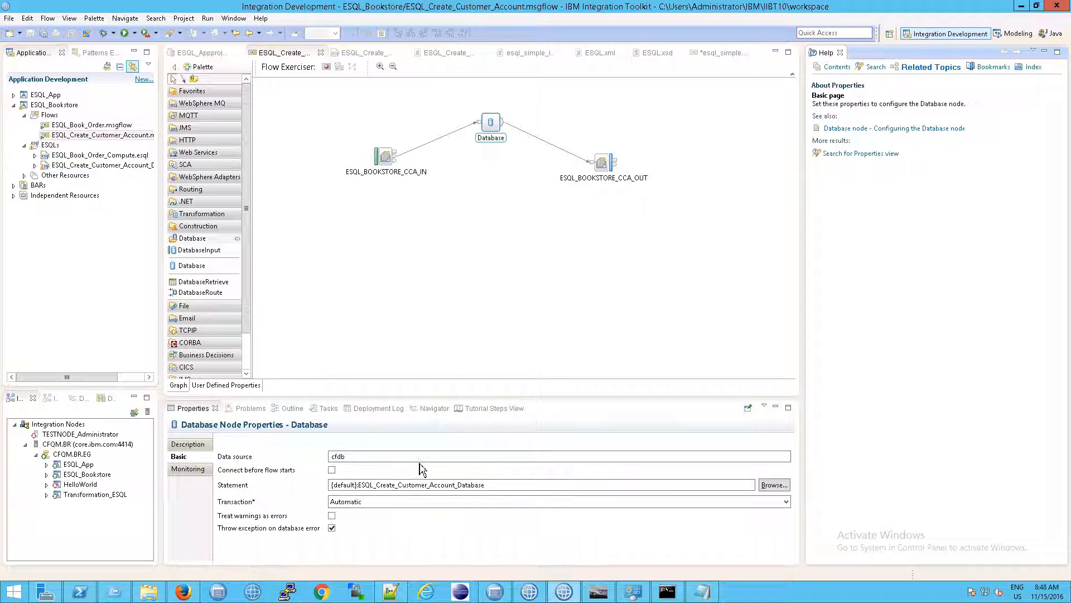
# Set the Database node's data source to cfdb and open its properties help.
pyautogui.click(894, 128)
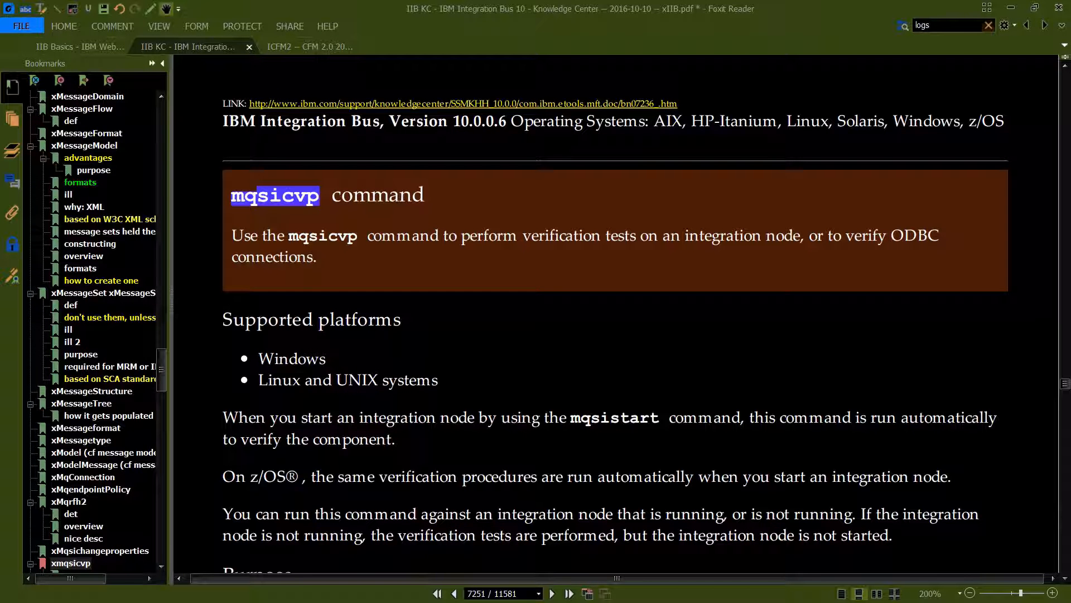
pyautogui.moveTo(523, 318)
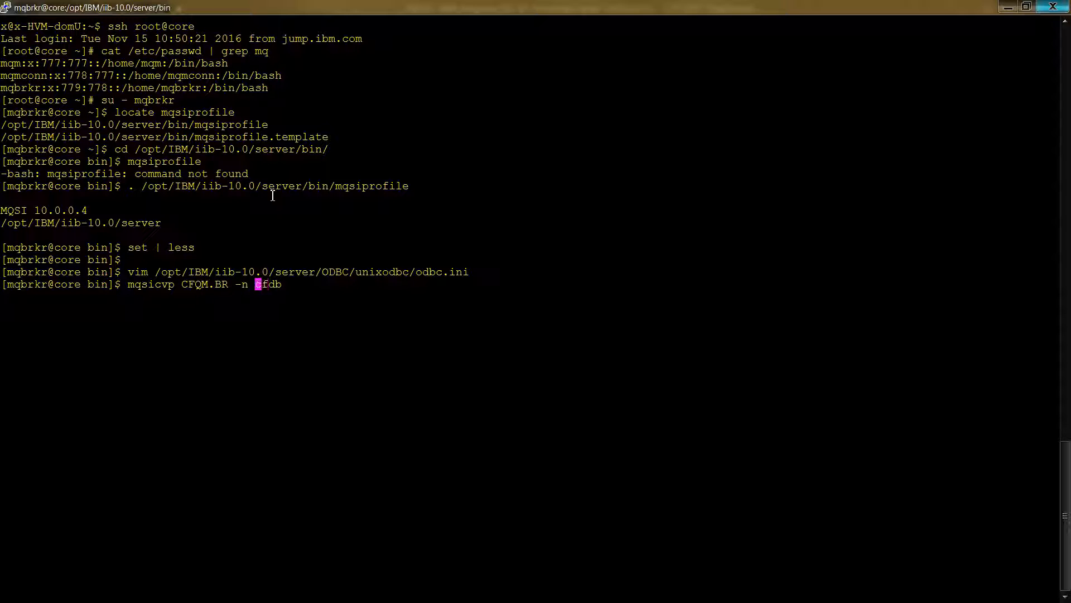
# Run mqsicvp CFQM.BR -n CFDB to verify the ODBC connection.
pyautogui.press('Return')
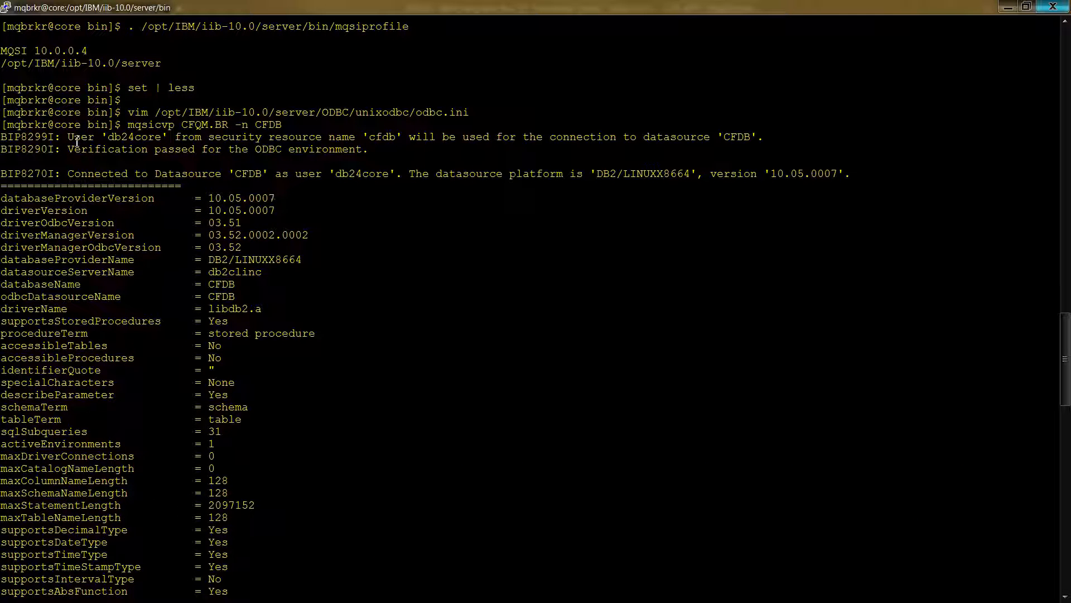